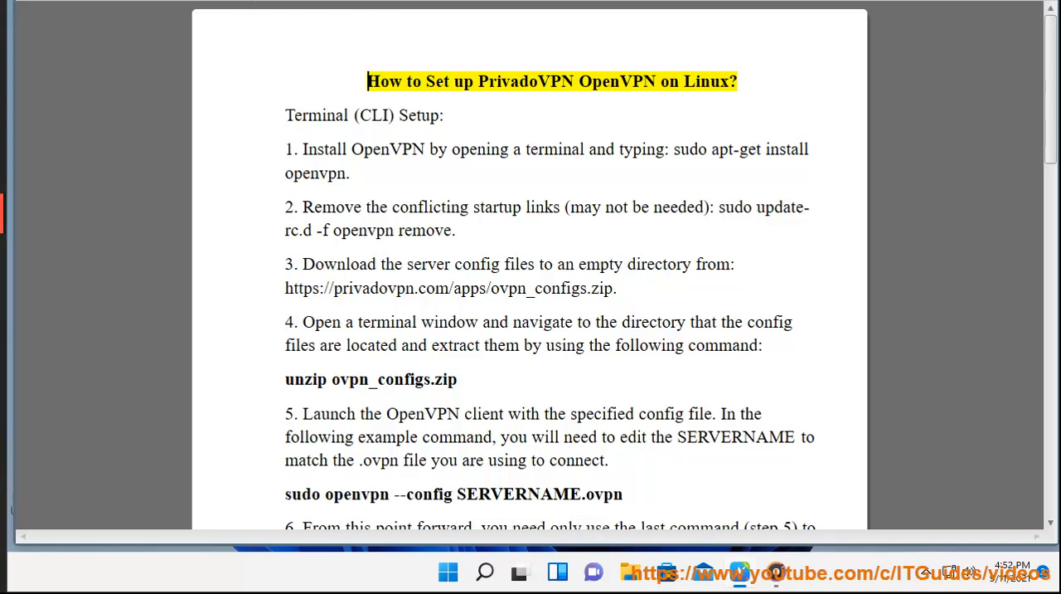
Start Read Aloud on the PrivadoVPN Linux guide, reading the title and Terminal (CLI) Setup steps 1–6.
double_click(708, 81)
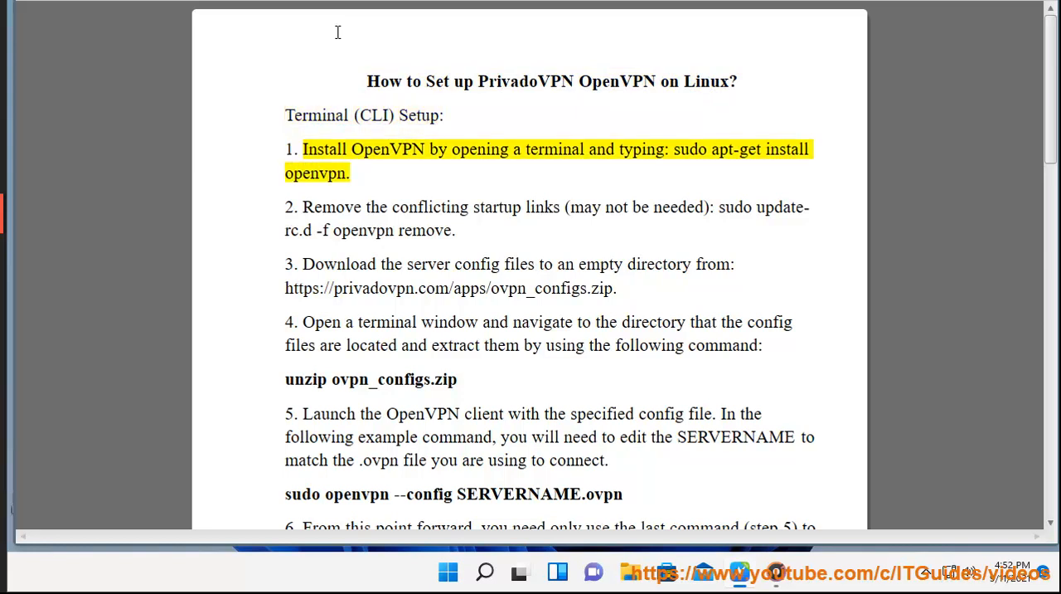
double_click(640, 149)
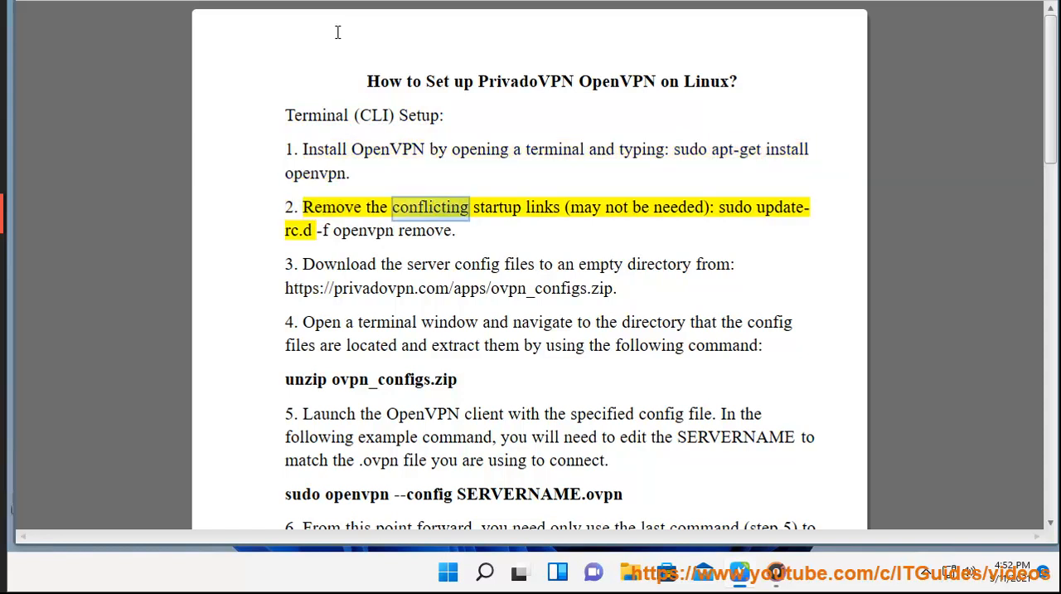
double_click(734, 206)
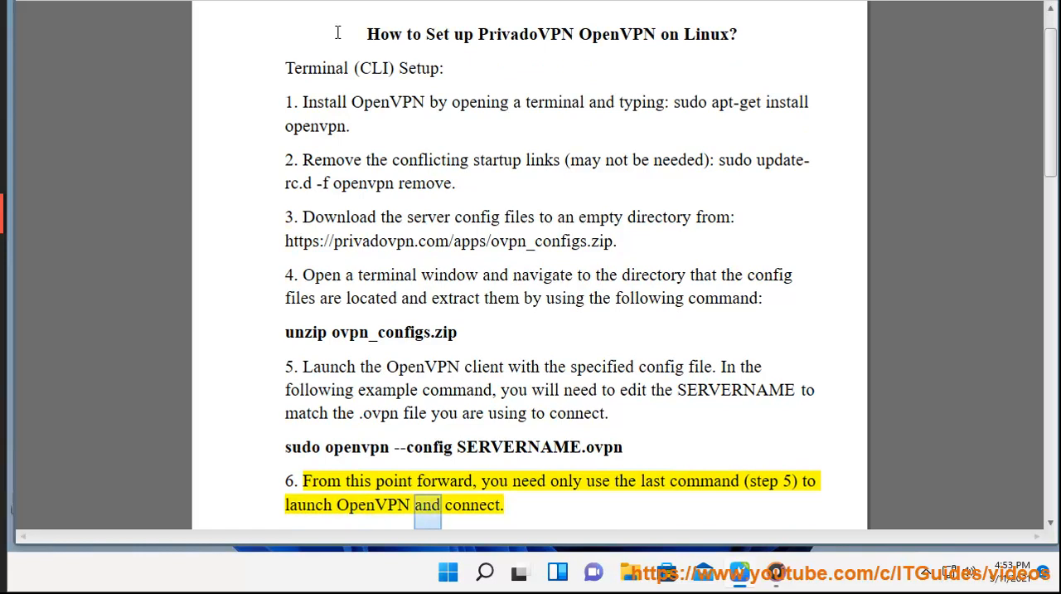
Scroll through the remaining page 1 notes, from the terminal-window note to the airport-code note, reaching Network Manager (GUI) Setup.
scroll(down, 3)
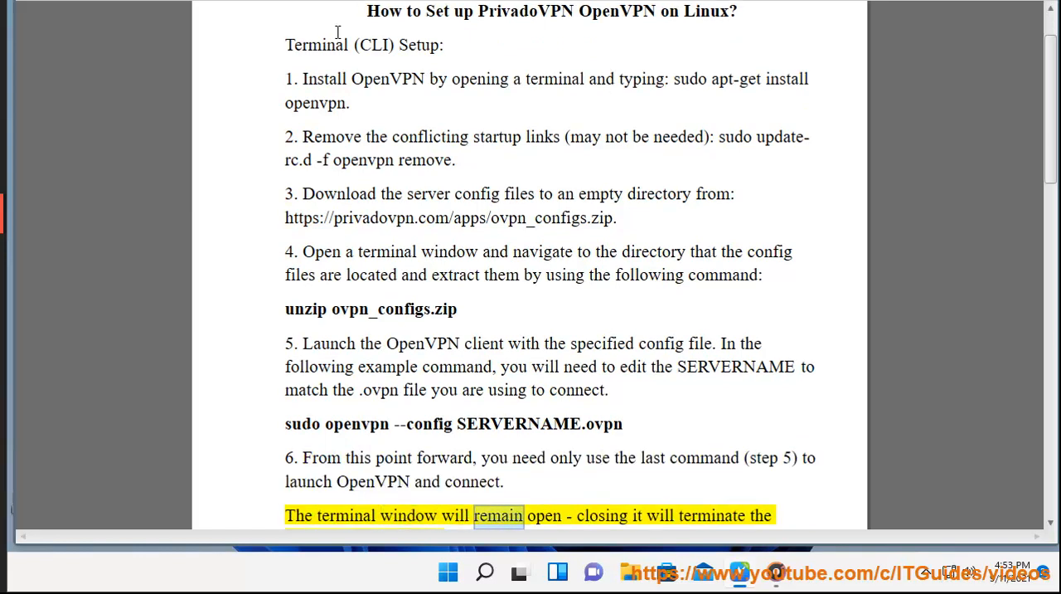
scroll(down, 3)
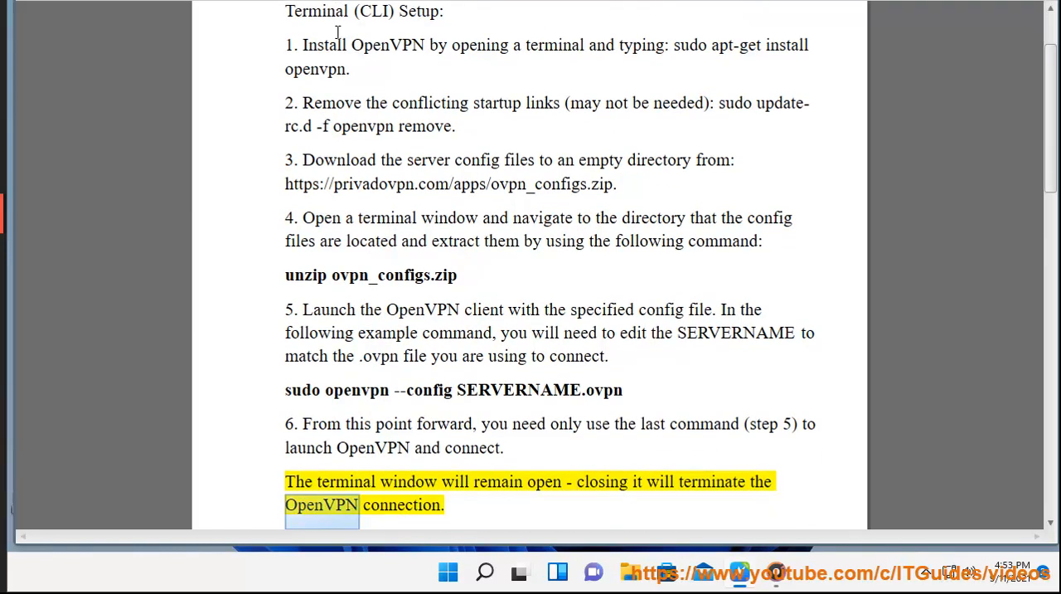
scroll(down, 3)
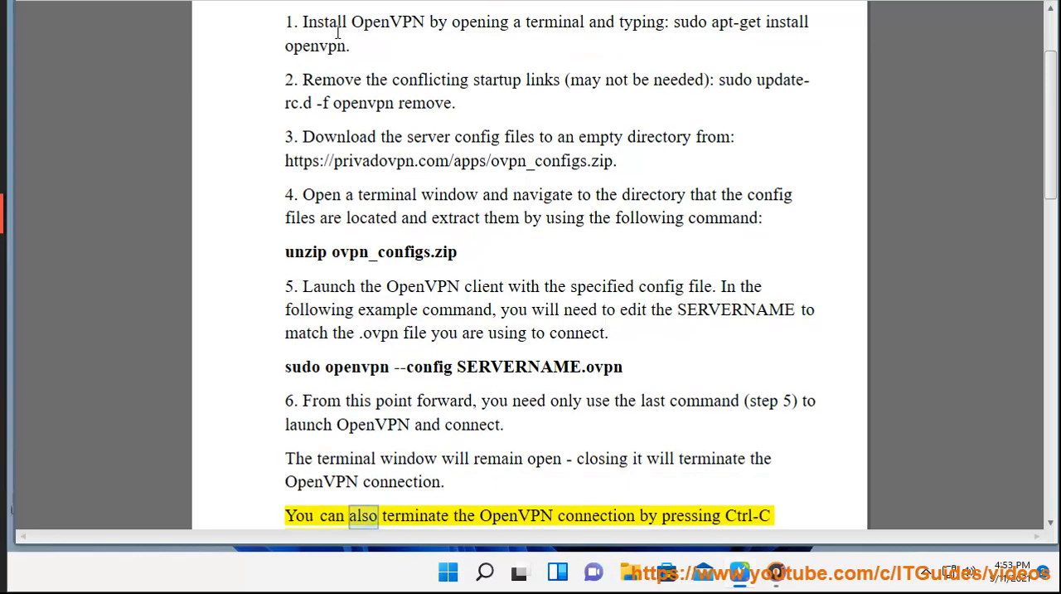
scroll(down, 3)
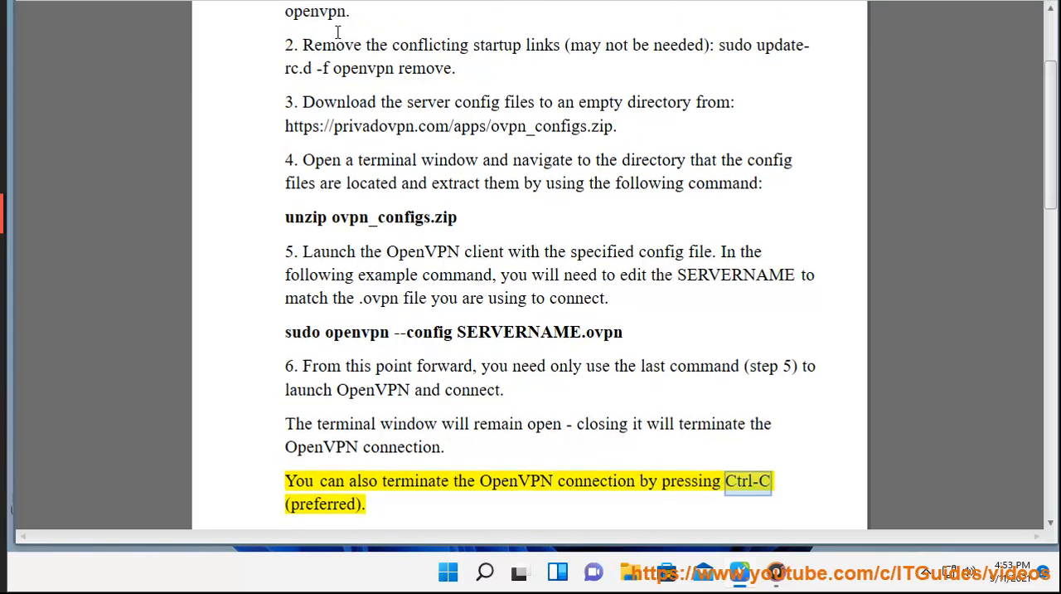
scroll(down, 3)
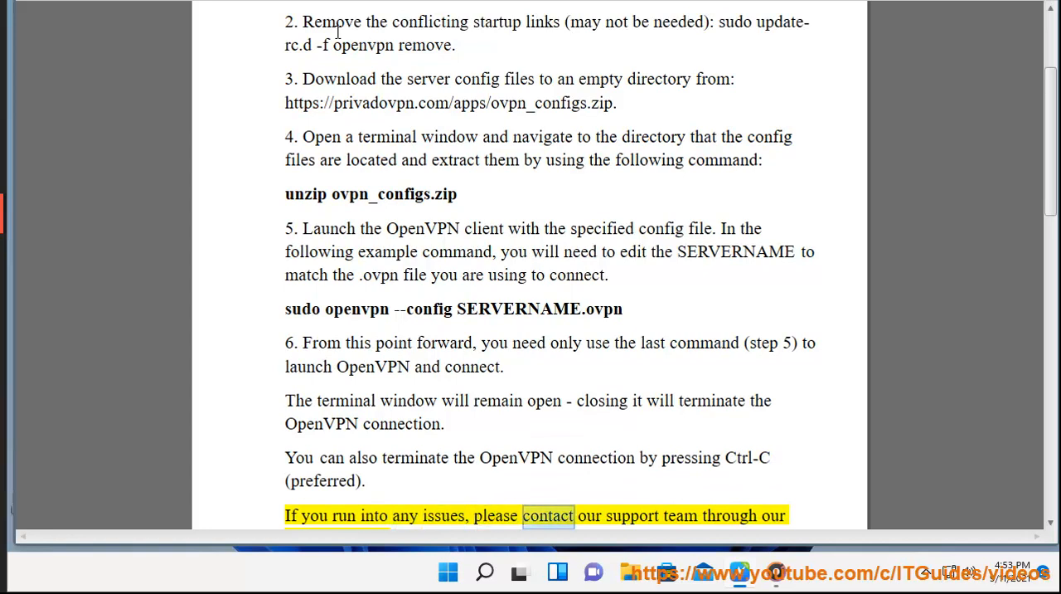
scroll(down, 3)
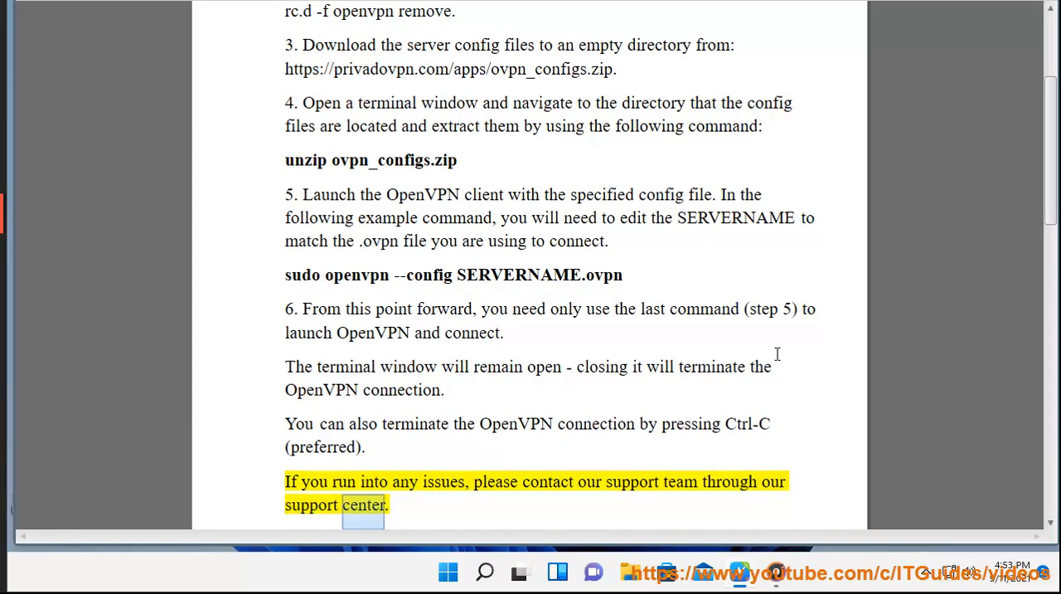
scroll(down, 3)
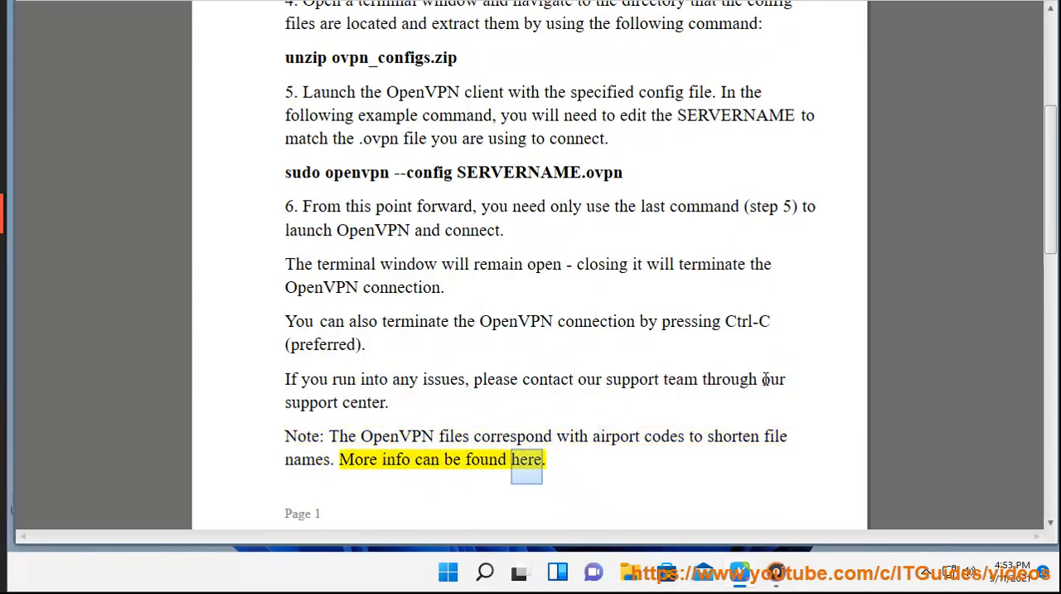
scroll(down, 3)
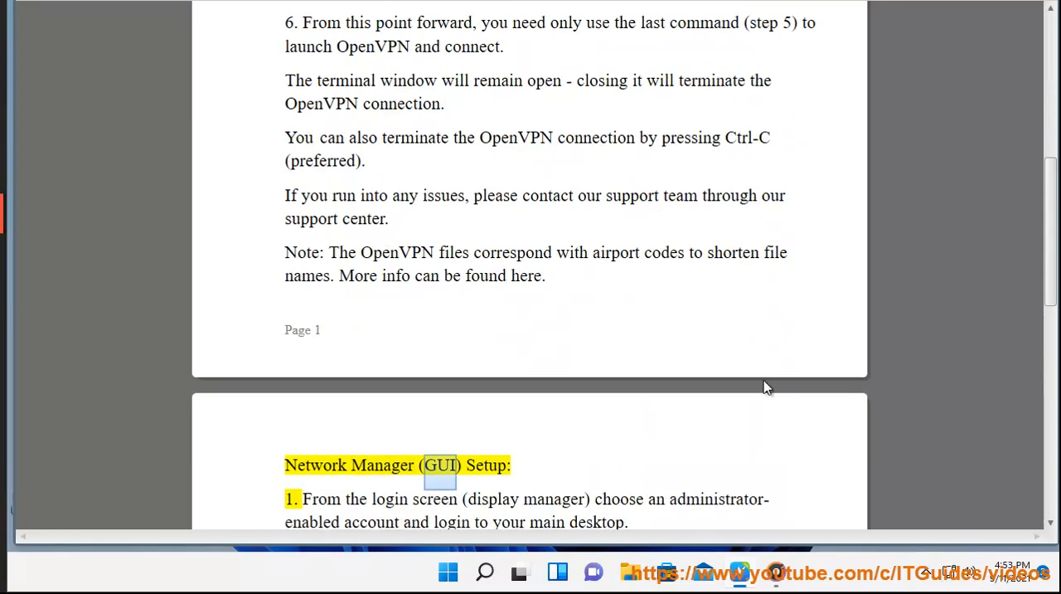
Resume Read Aloud at the Network Manager (GUI) Setup heading on page 2.
scroll(down, 3)
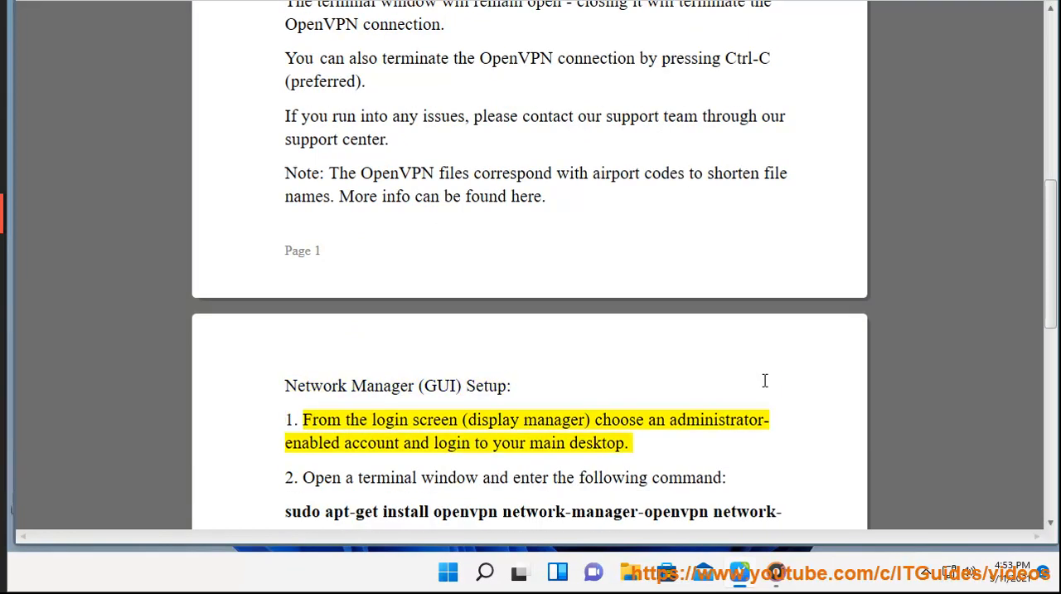
double_click(621, 420)
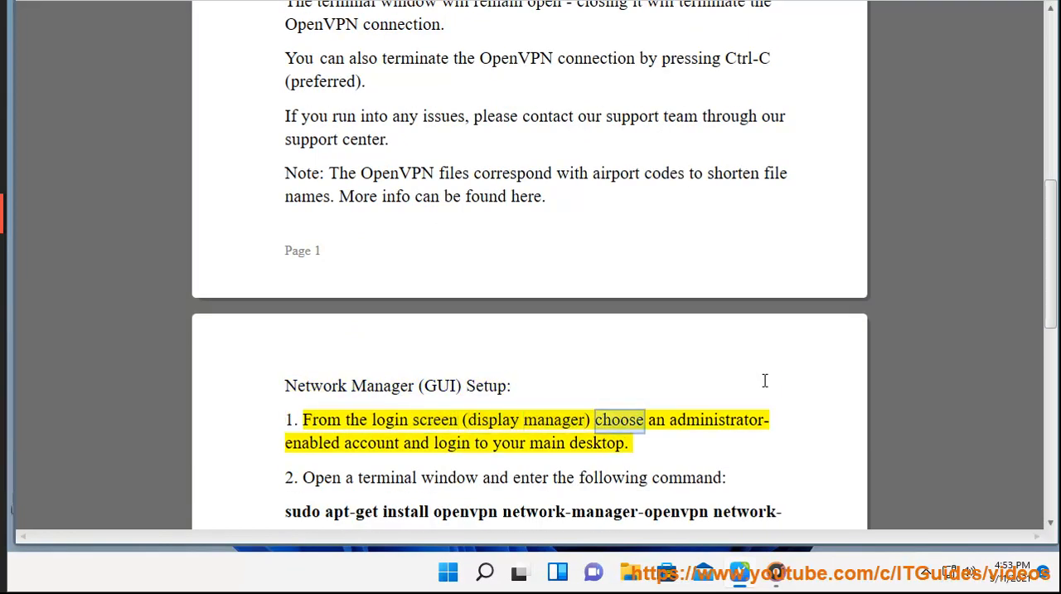
double_click(597, 441)
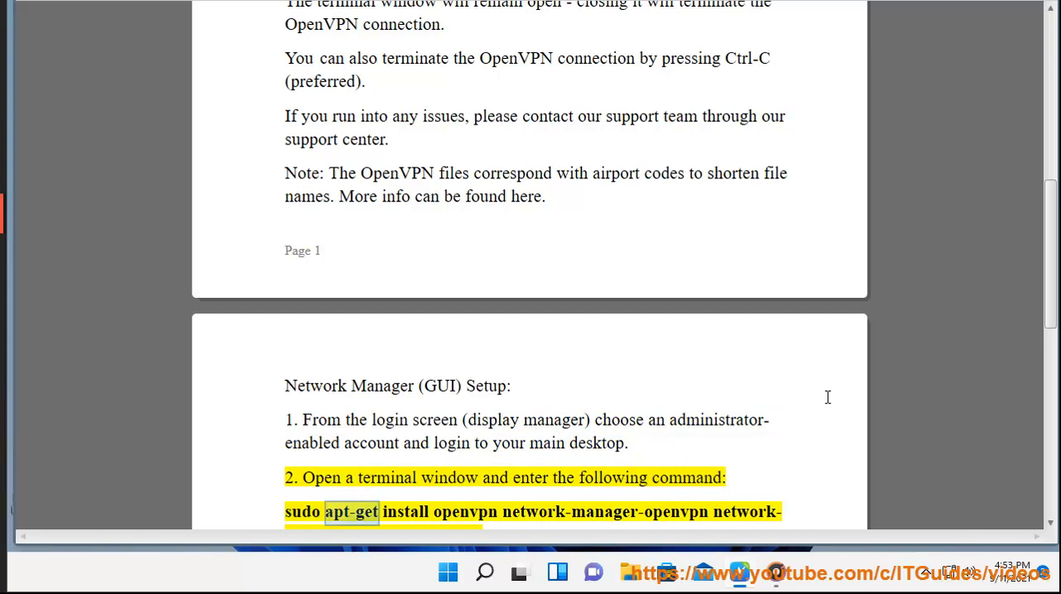
scroll(up, 3)
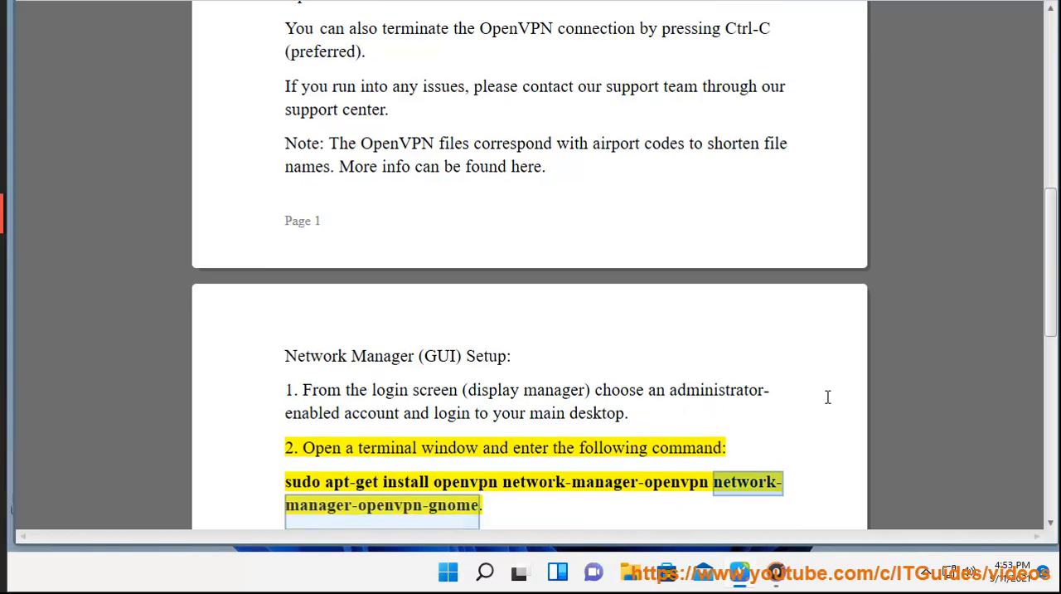
scroll(up, 3)
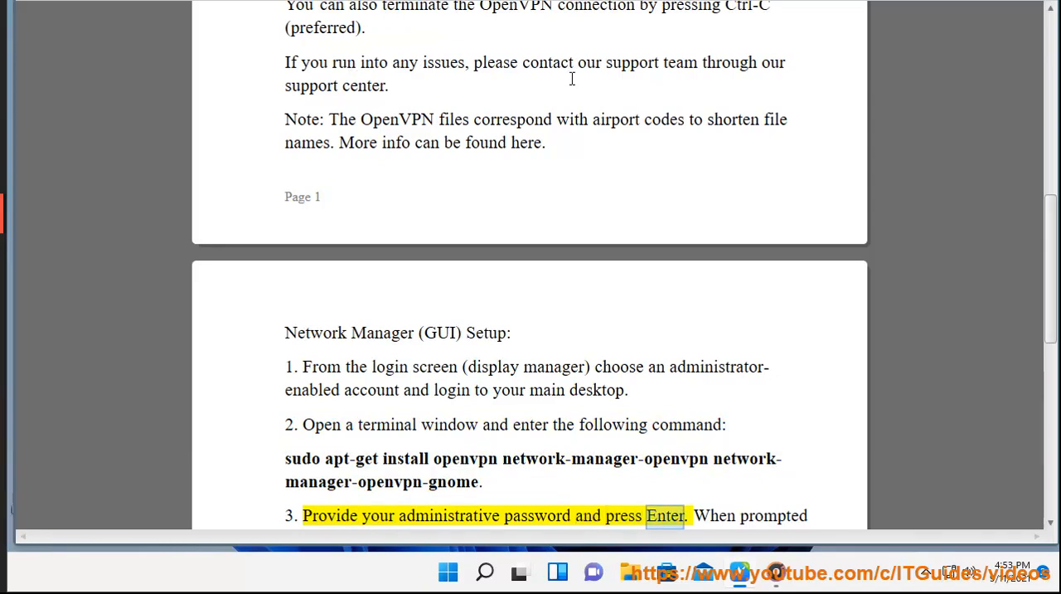
Follow the reading down through Network Manager setup steps 1–5.
scroll(down, 3)
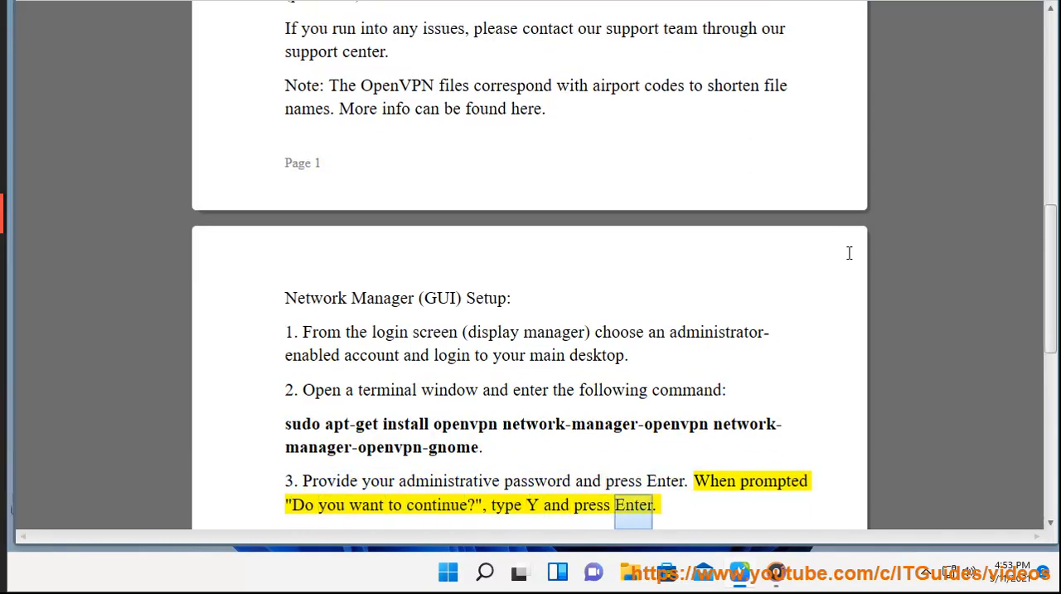
scroll(down, 3)
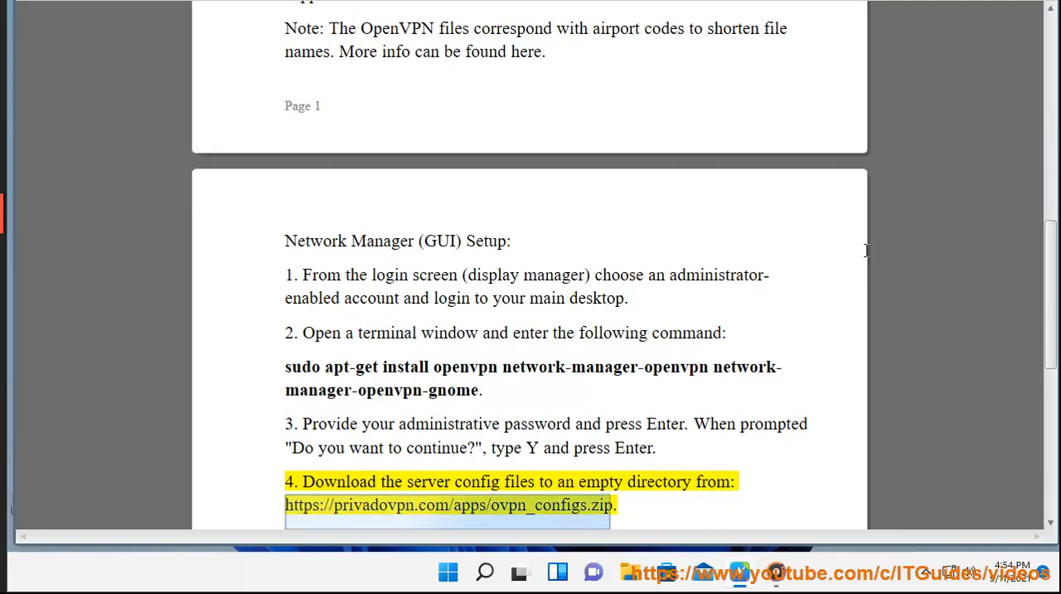
mouse_move(895, 279)
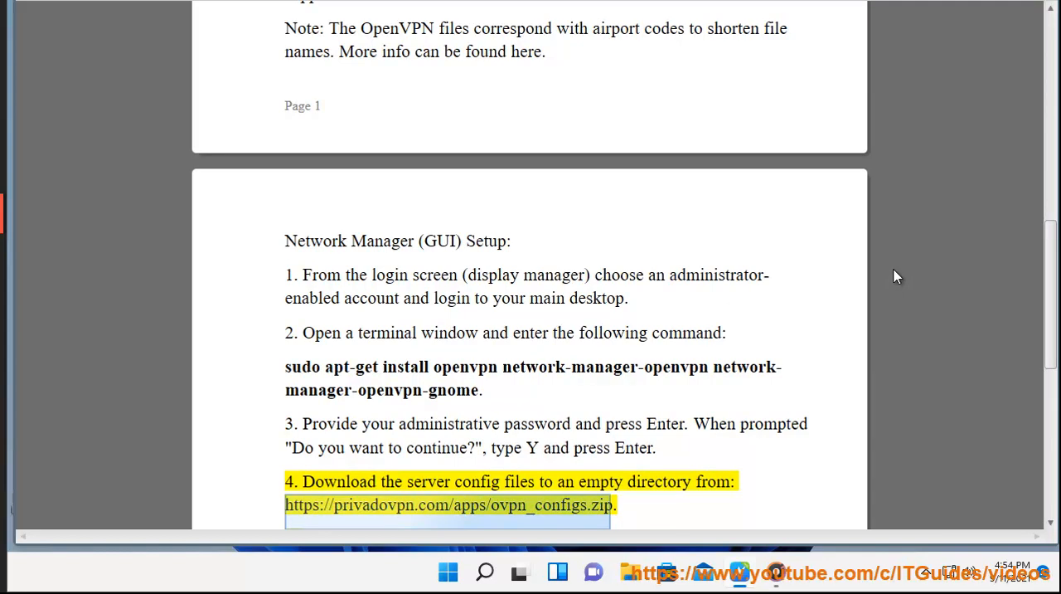
scroll(down, 3)
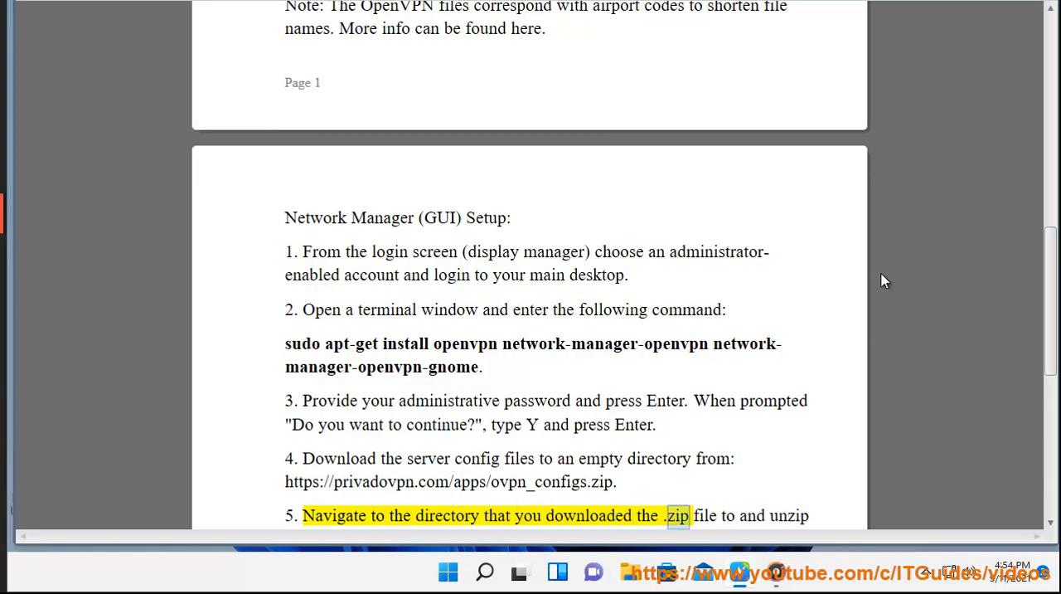
scroll(down, 3)
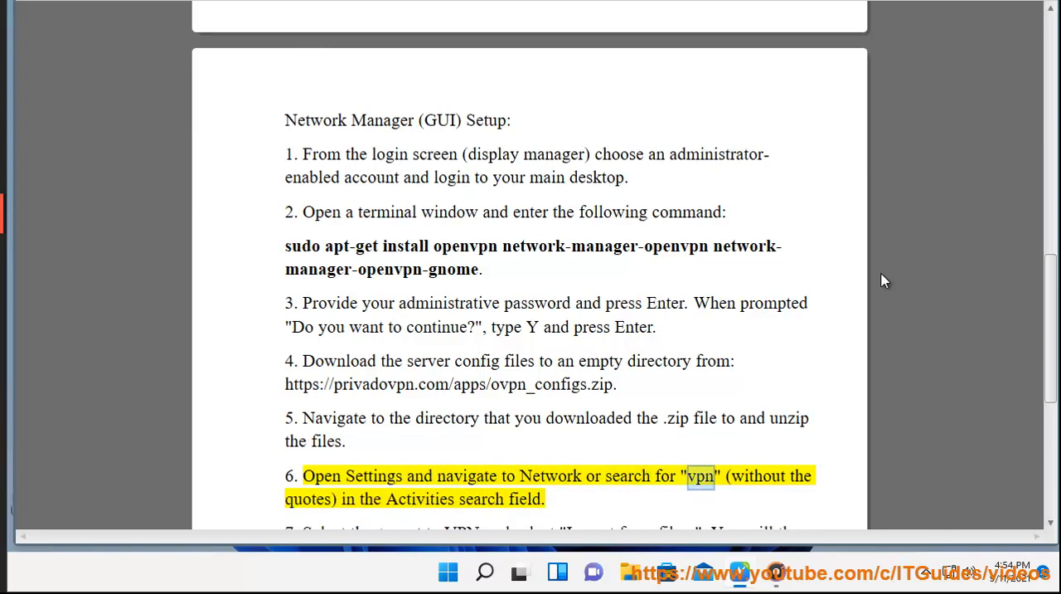
Continue Read Aloud through Network Manager steps 6–8, opening Settings and searching for vpn.
double_click(480, 498)
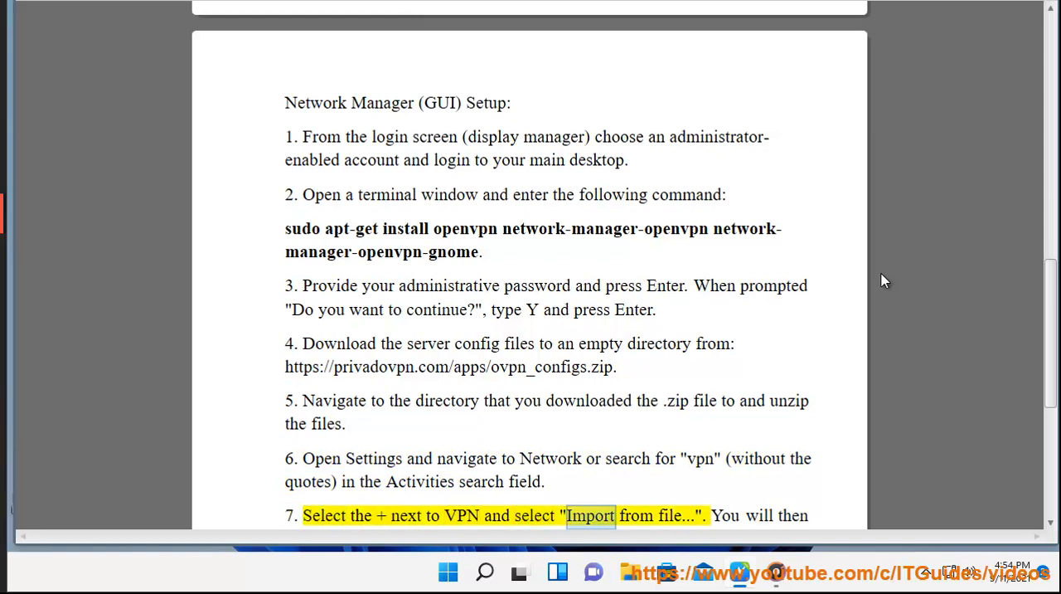
scroll(up, 3)
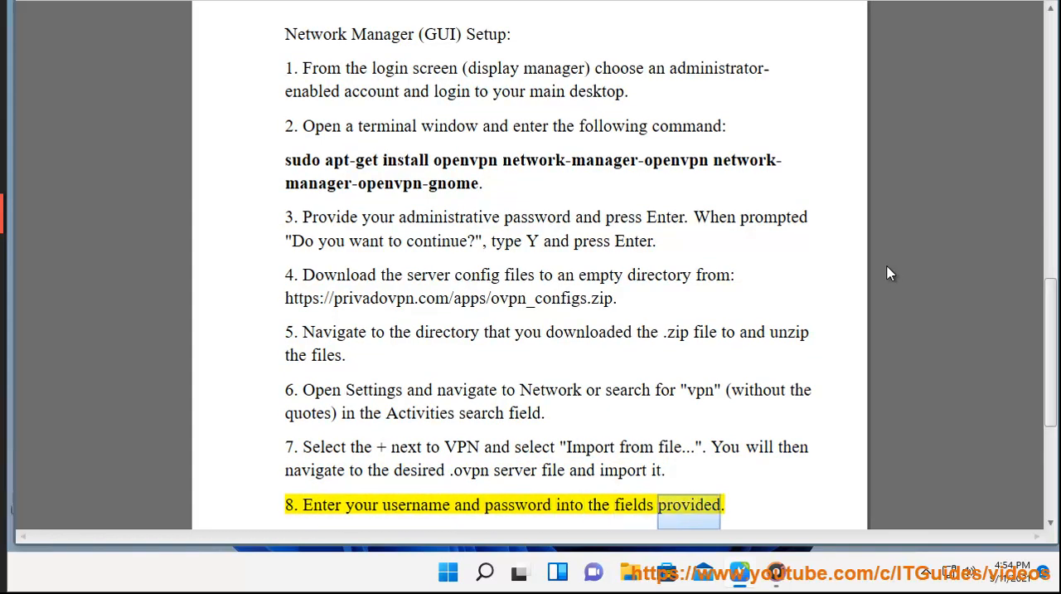
scroll(down, 3)
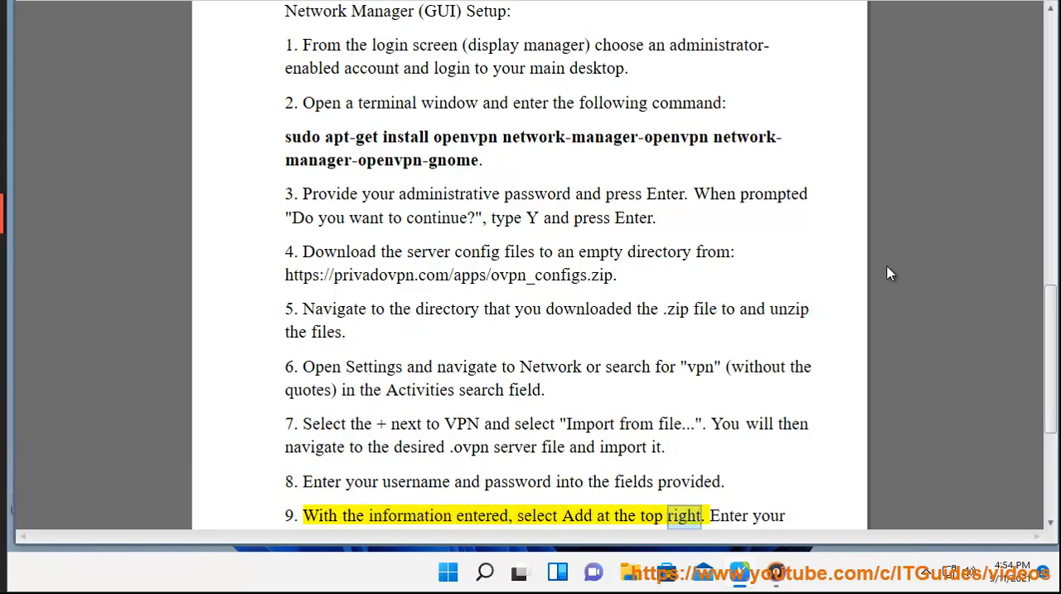
scroll(down, 3)
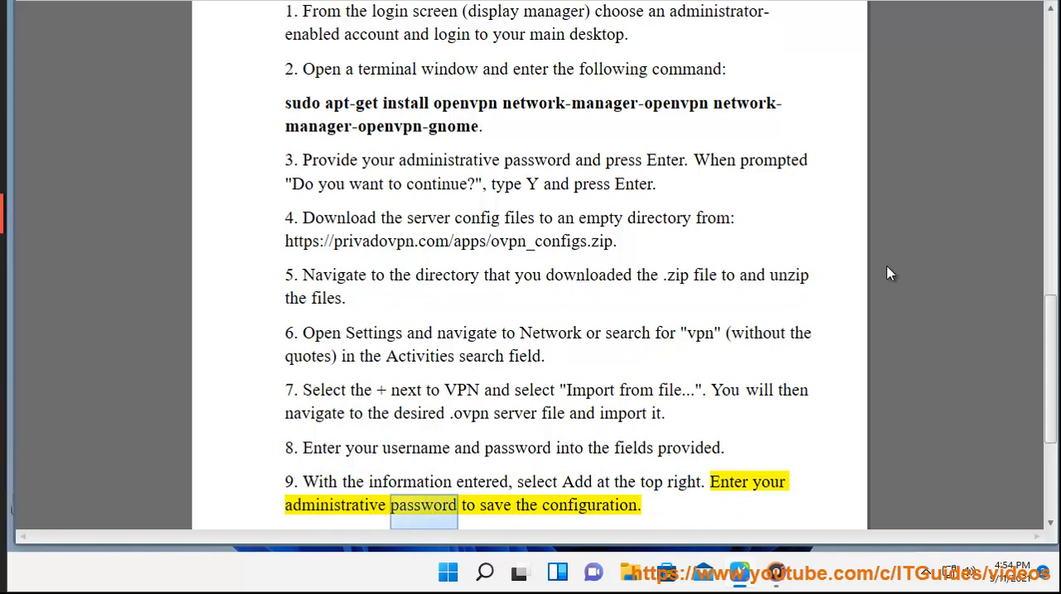
scroll(down, 3)
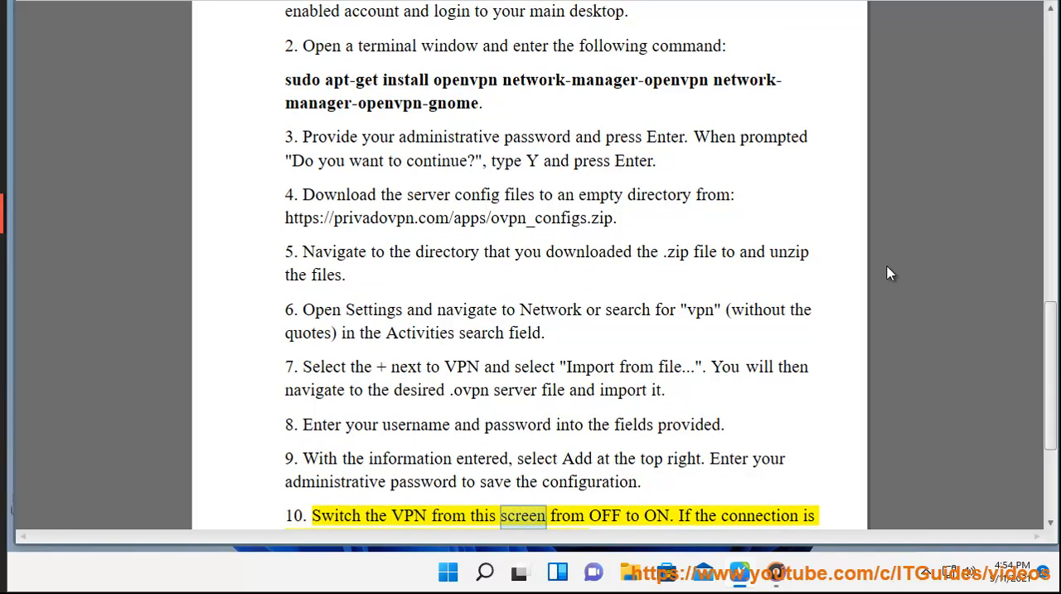
Follow the reading through steps 9–10 and the closing note about contacting the support center.
scroll(down, 3)
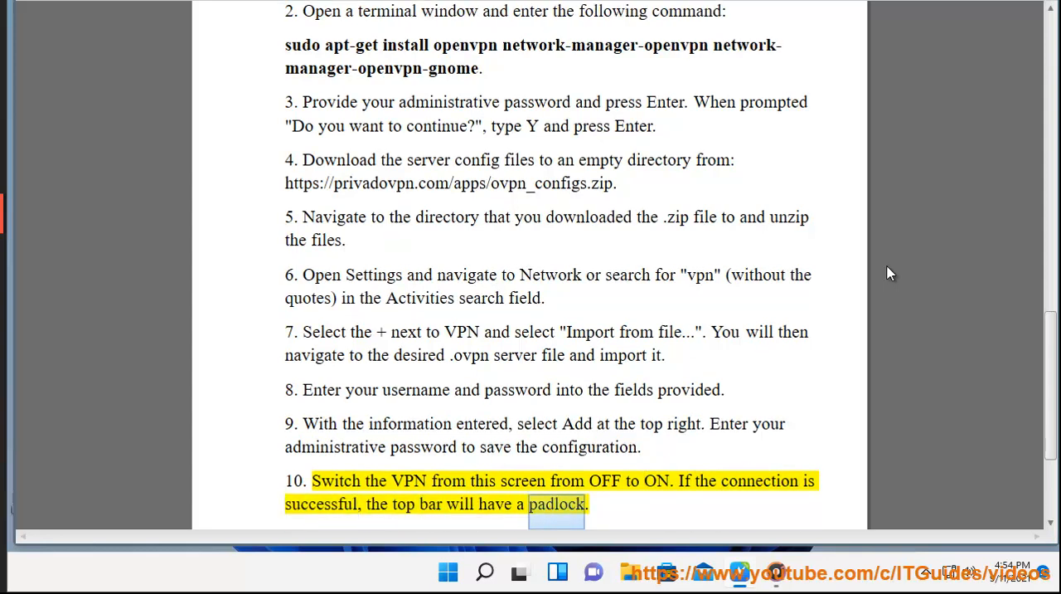
scroll(down, 3)
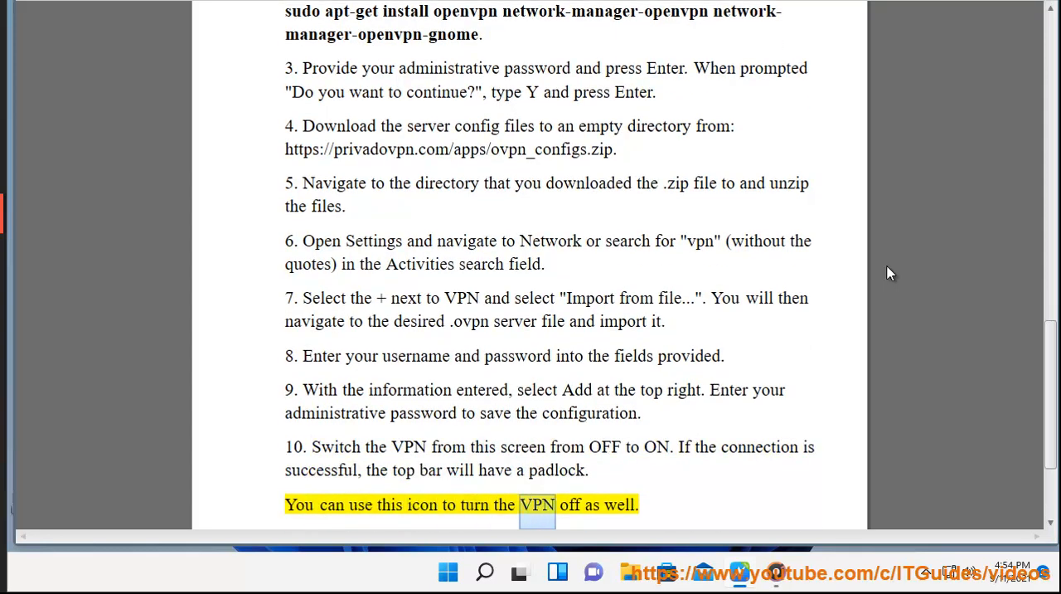
scroll(down, 3)
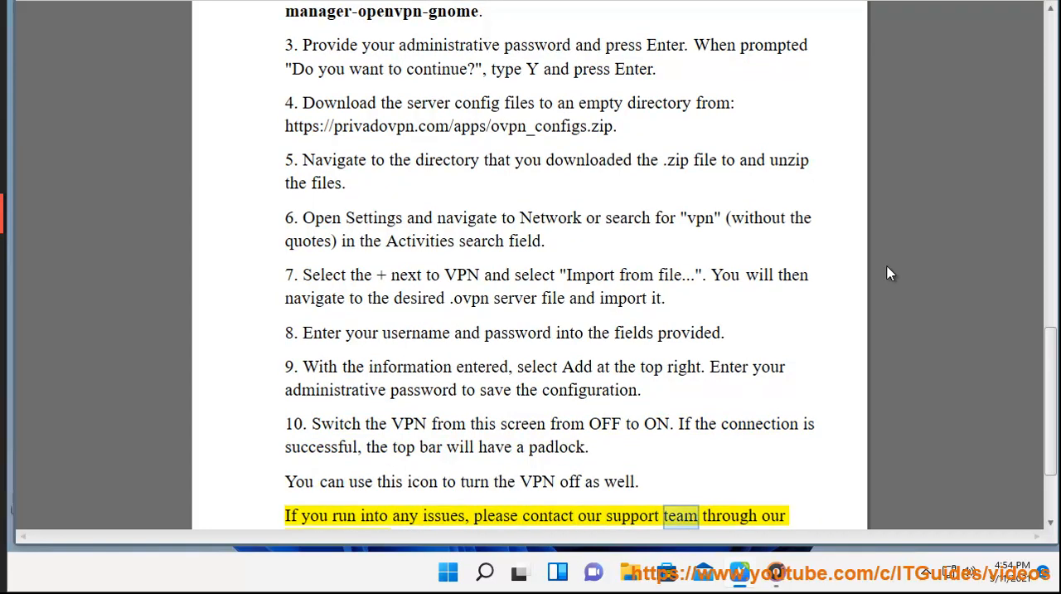
scroll(down, 3)
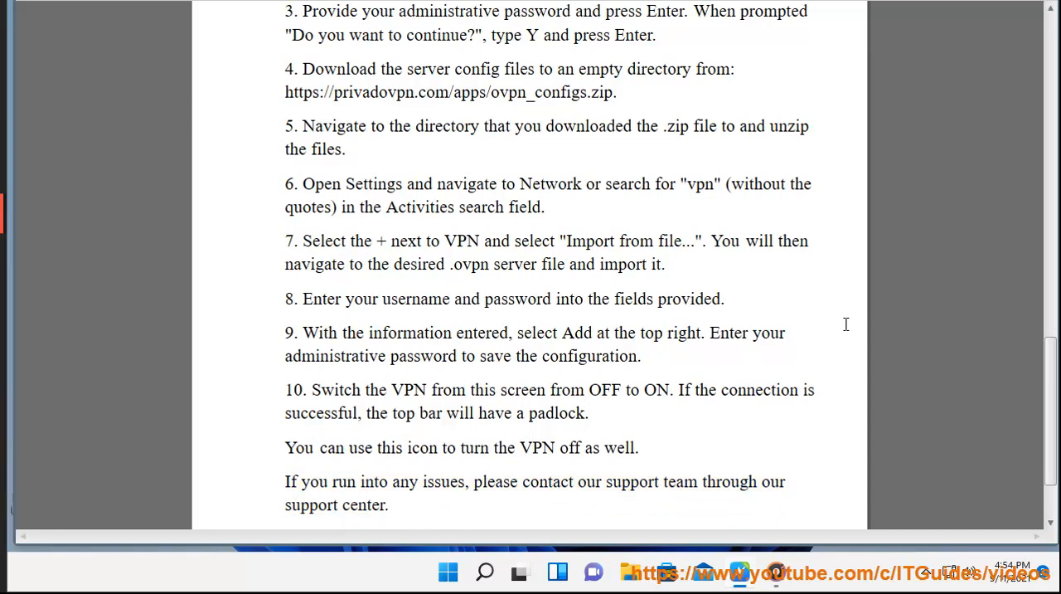